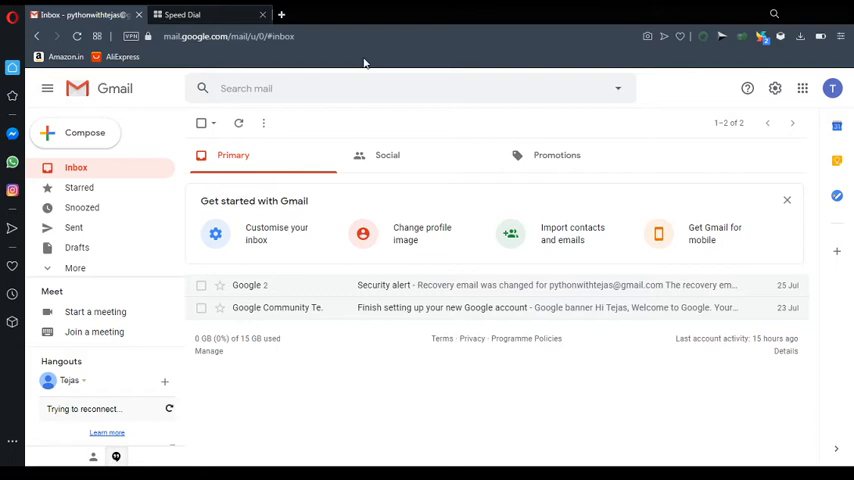
# - Search Google for 'google colab' in a new tab and go to the Colab result
pyautogui.click(196, 14)
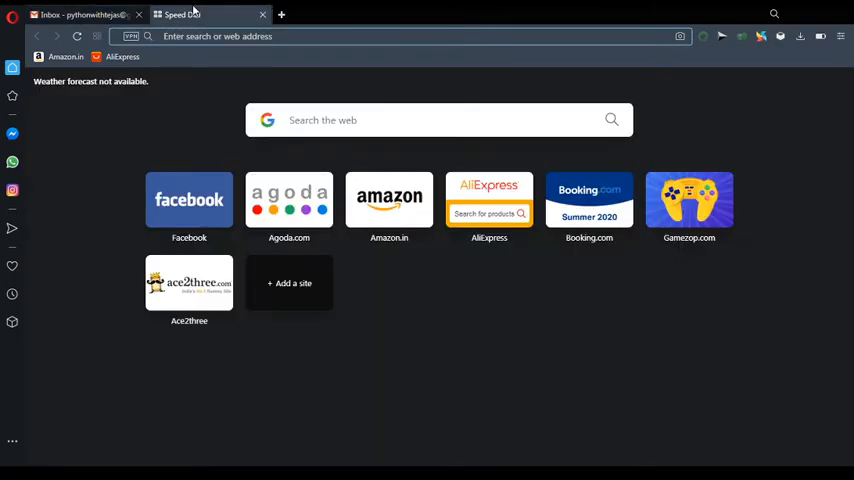
pyautogui.write('google.com')
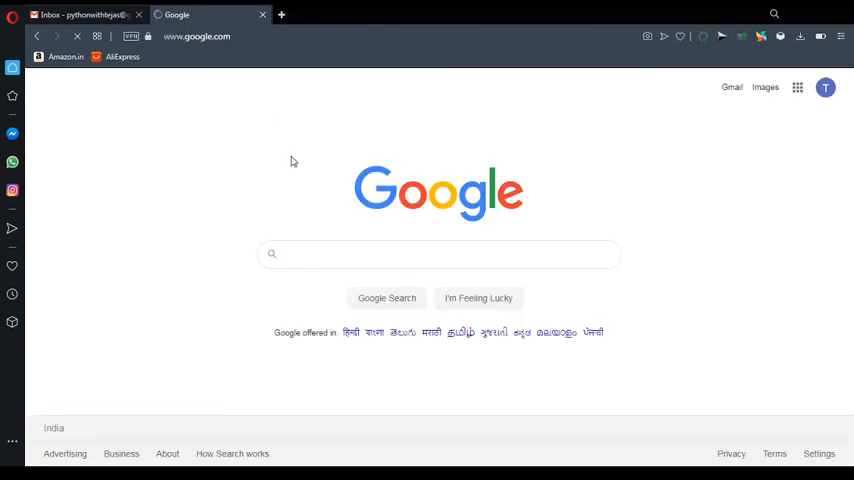
pyautogui.write('google colab')
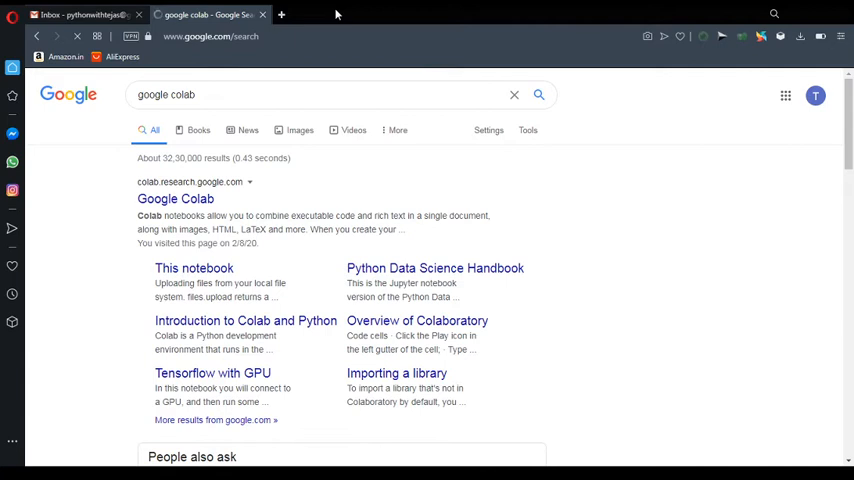
pyautogui.click(176, 198)
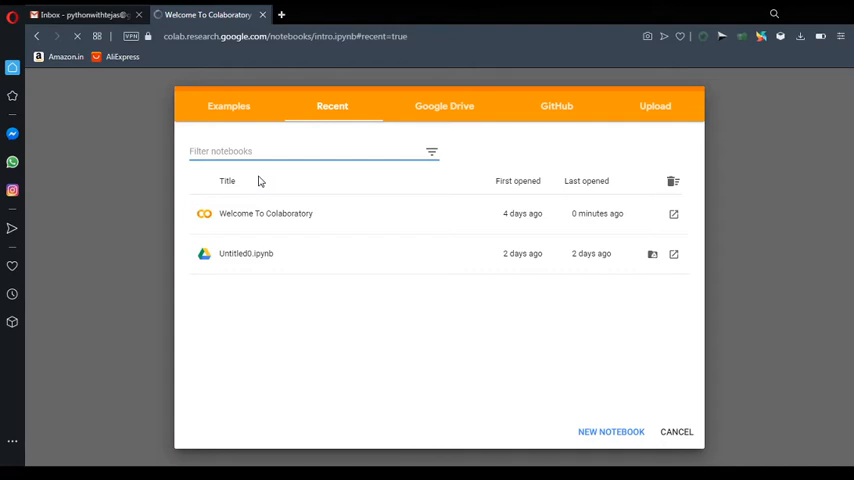
pyautogui.moveTo(332, 122)
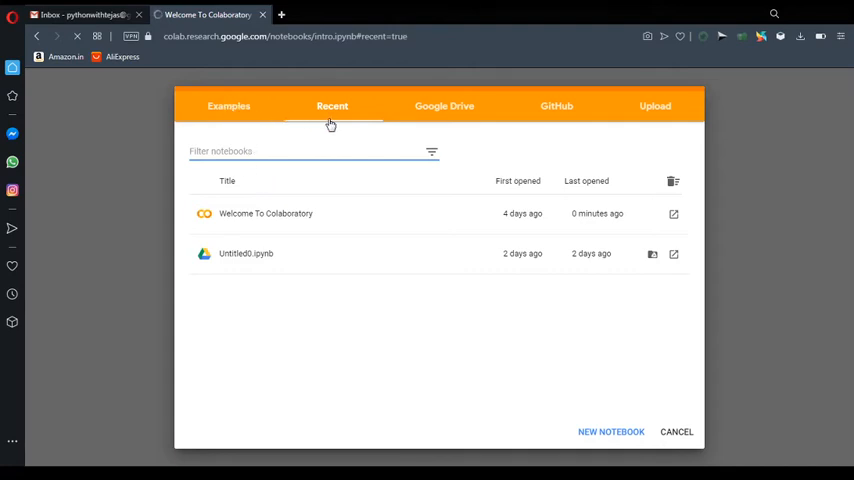
# - Browse the Examples list in the Open notebook dialog, then return to Recent
pyautogui.click(228, 106)
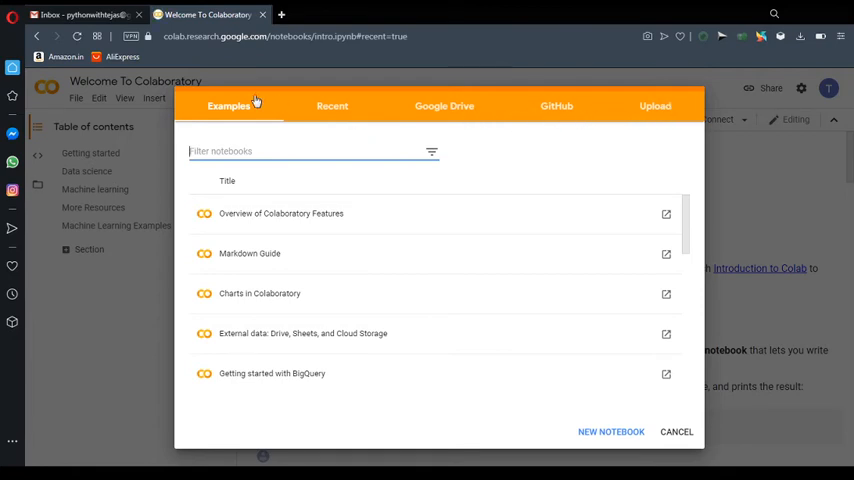
pyautogui.scroll(-3)
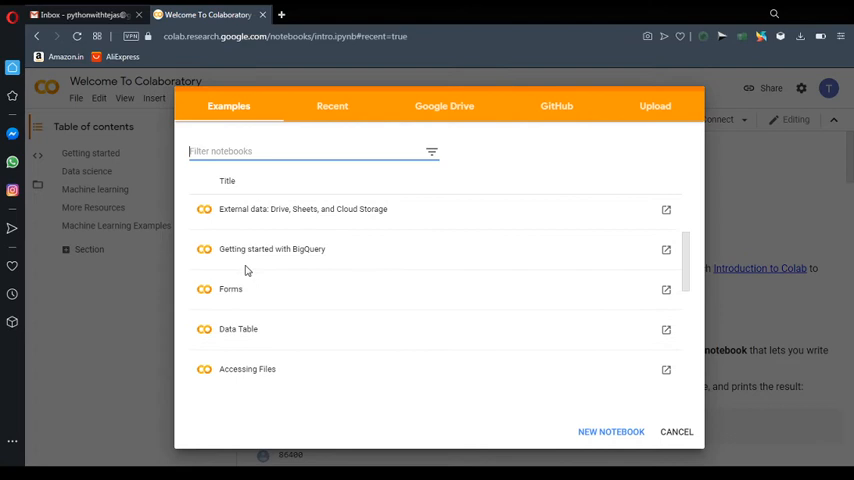
pyautogui.scroll(-3)
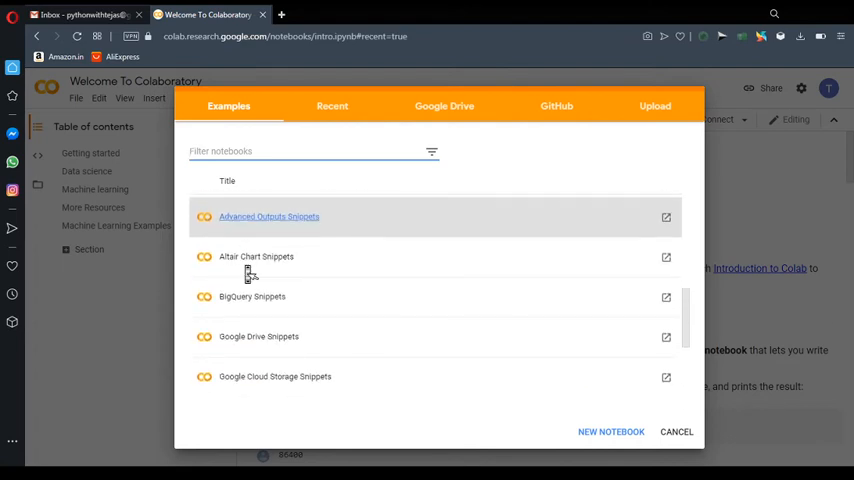
pyautogui.scroll(-3)
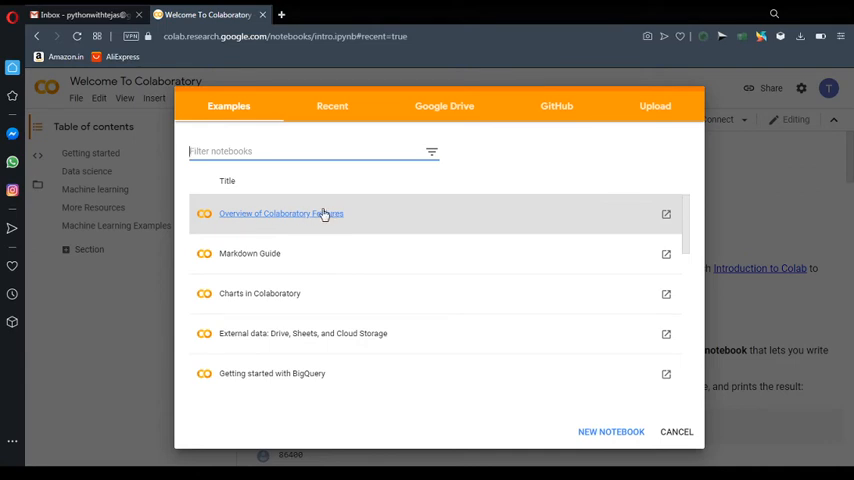
pyautogui.moveTo(186, 276)
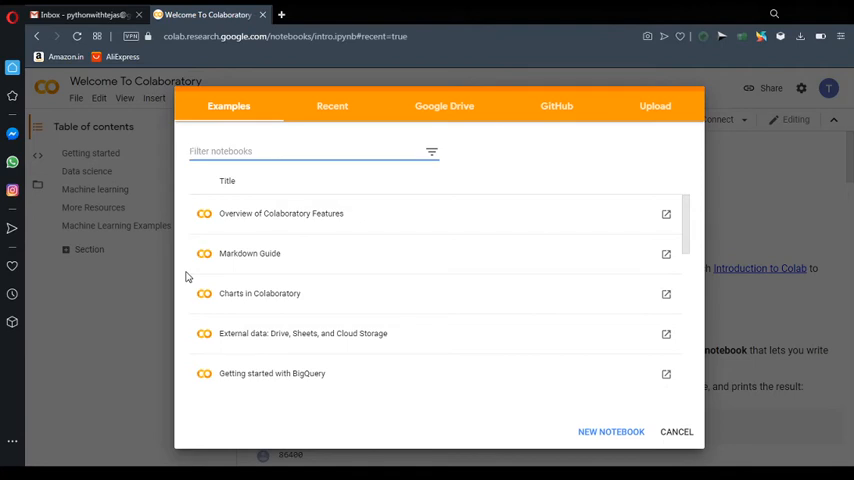
pyautogui.click(332, 106)
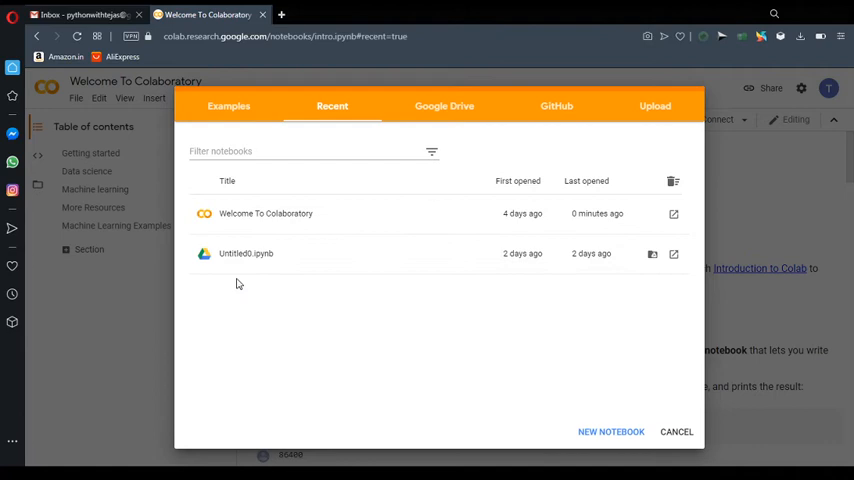
pyautogui.moveTo(292, 312)
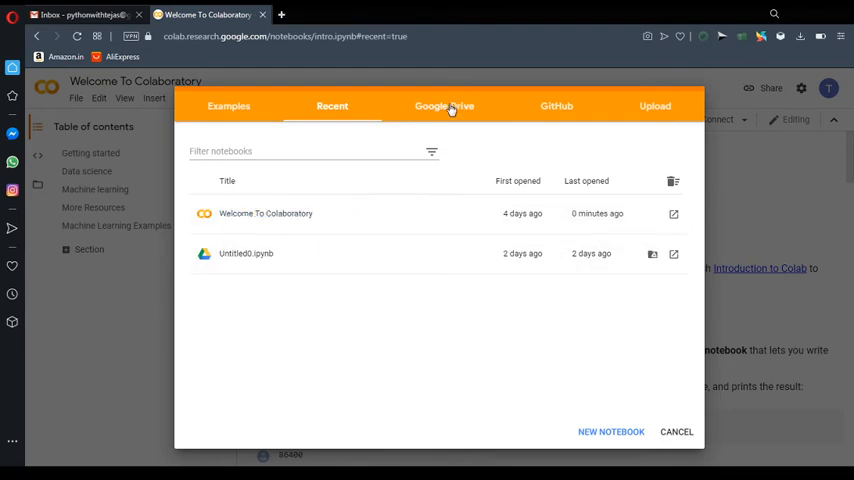
# - View the Google Drive, GitHub and Upload sources in the Open notebook dialog
pyautogui.click(444, 106)
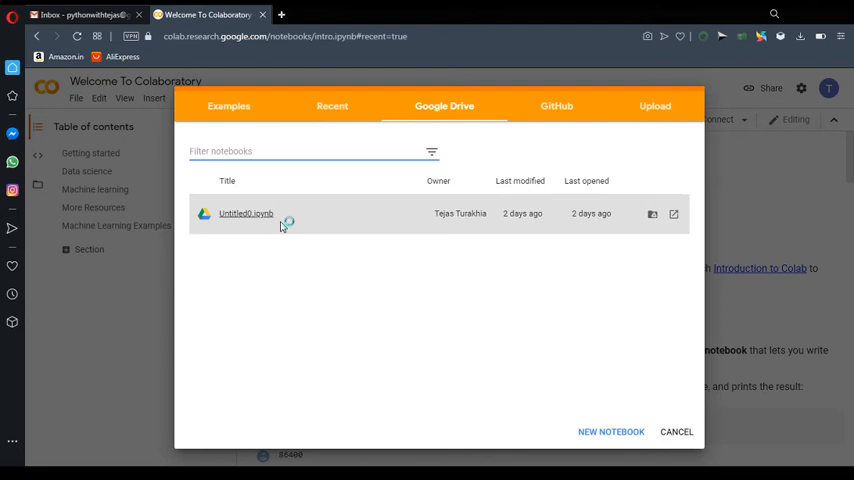
pyautogui.click(300, 152)
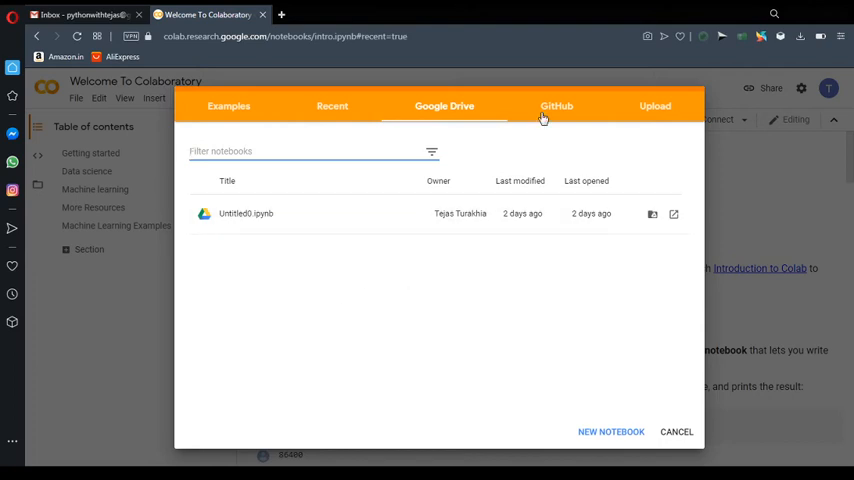
pyautogui.click(556, 106)
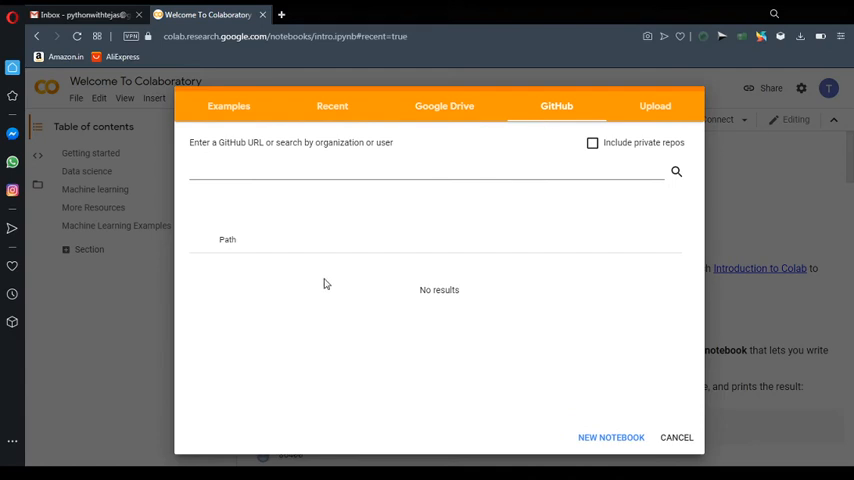
pyautogui.moveTo(362, 248)
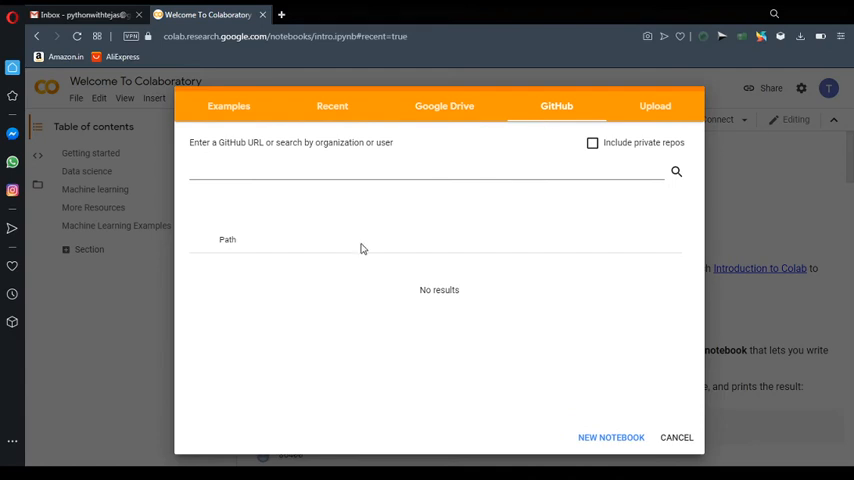
pyautogui.moveTo(428, 358)
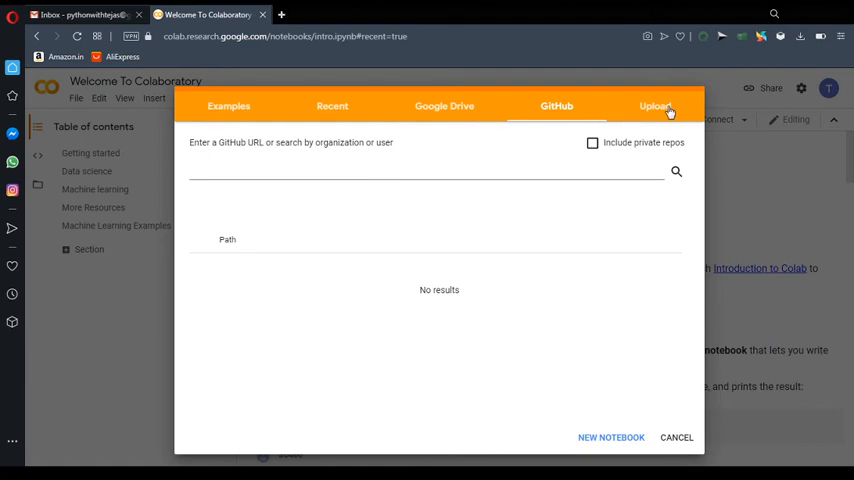
pyautogui.click(656, 106)
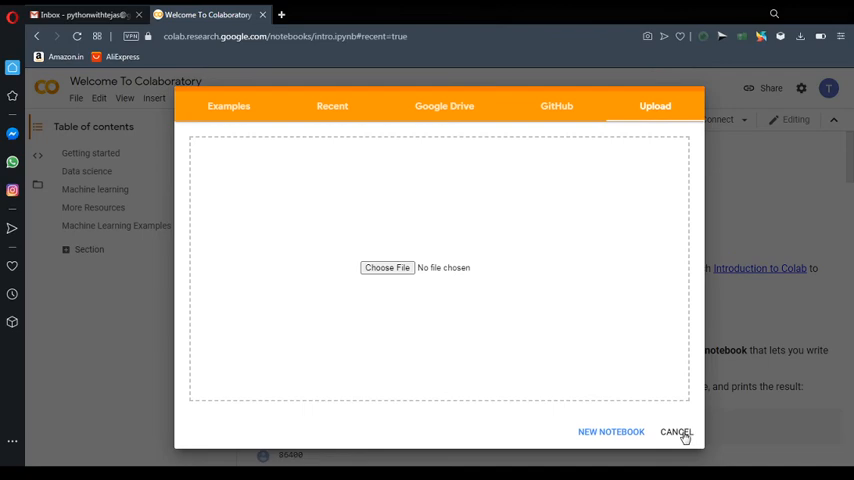
# - Cancel the Open notebook dialog and create a new notebook, Untitled0.ipynb
pyautogui.click(676, 432)
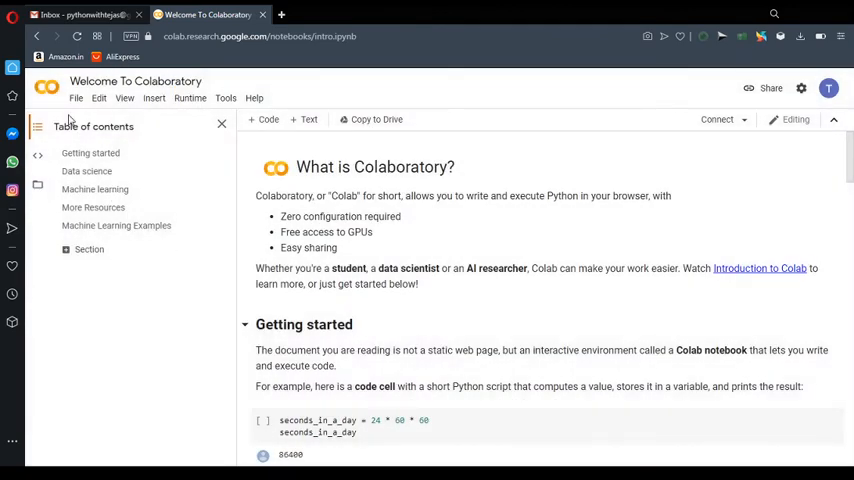
pyautogui.click(76, 98)
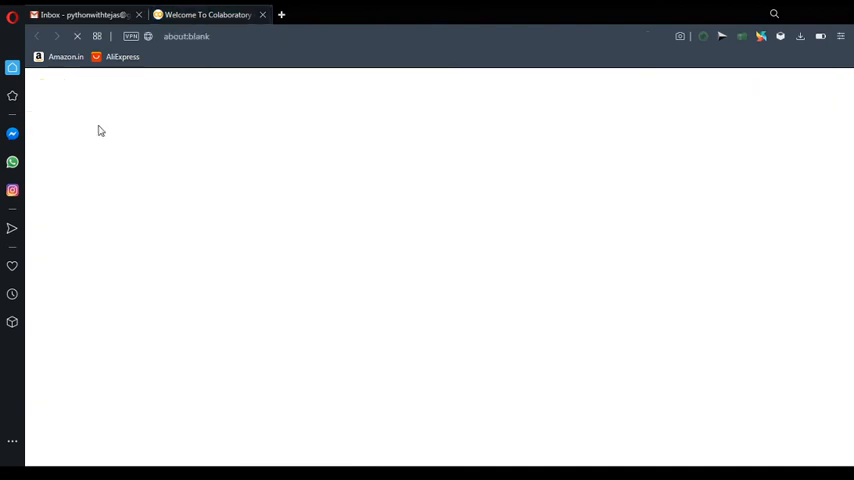
pyautogui.click(280, 14)
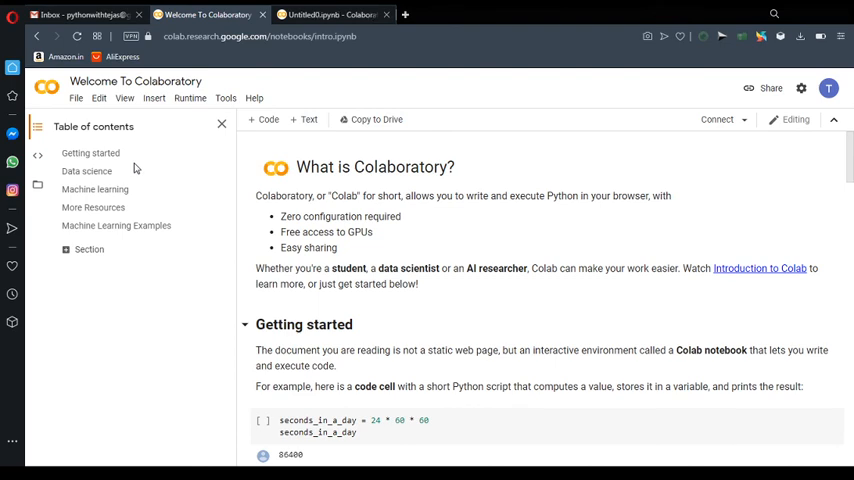
# - Enter print(hello) in Untitled0.ipynb's first cell and run it to connect a runtime
pyautogui.click(330, 14)
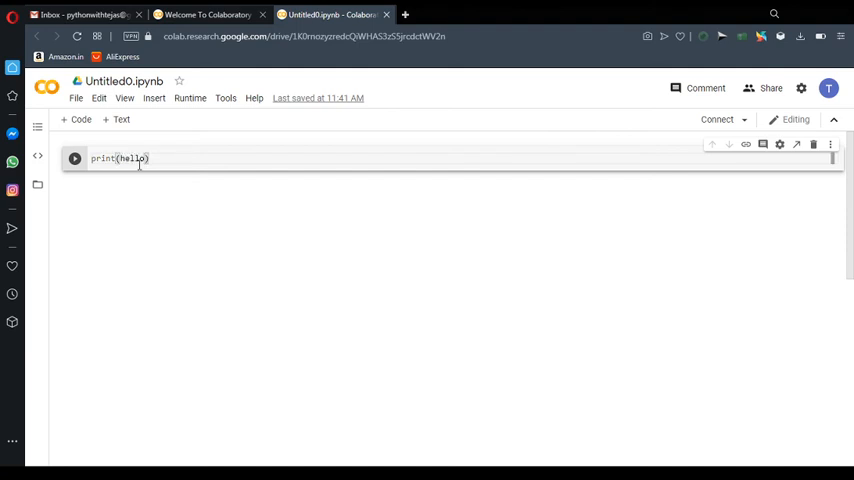
pyautogui.click(74, 158)
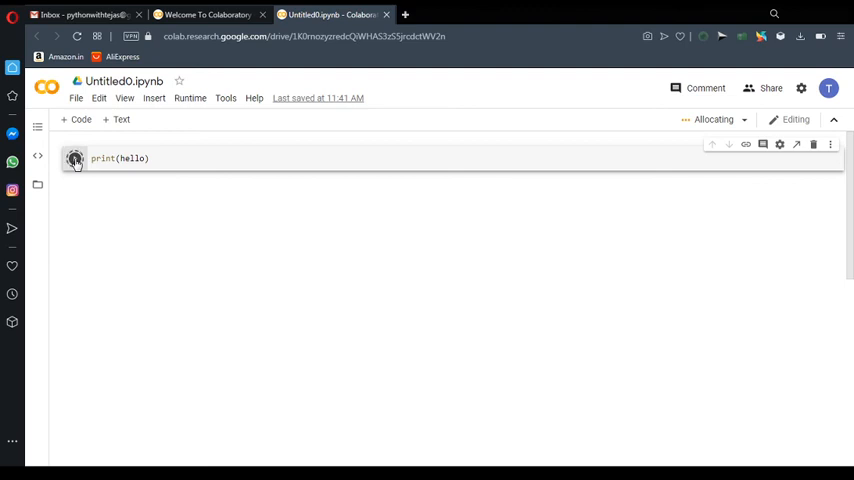
pyautogui.click(76, 158)
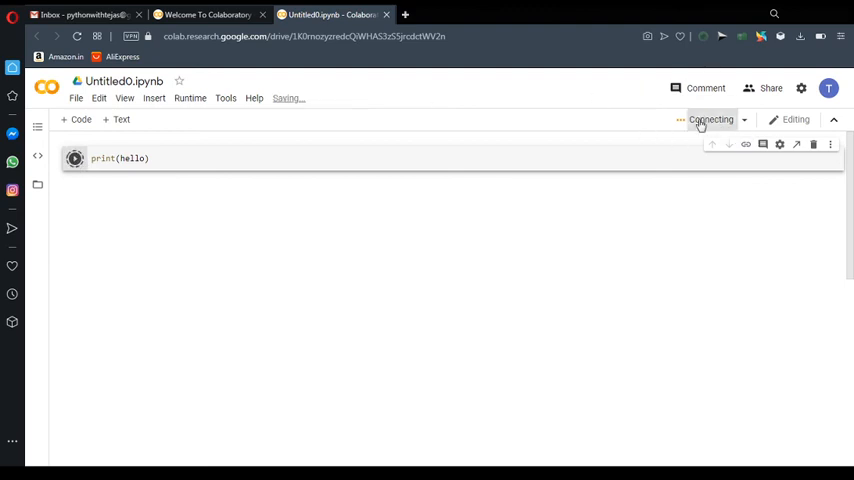
pyautogui.moveTo(668, 136)
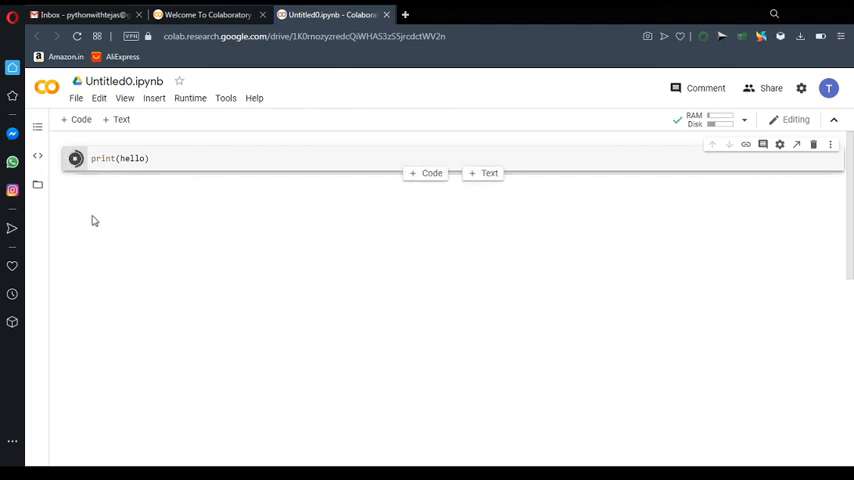
# - After the NameError, correct the cell to print('Hello') and rerun it to output Hello
pyautogui.click(76, 158)
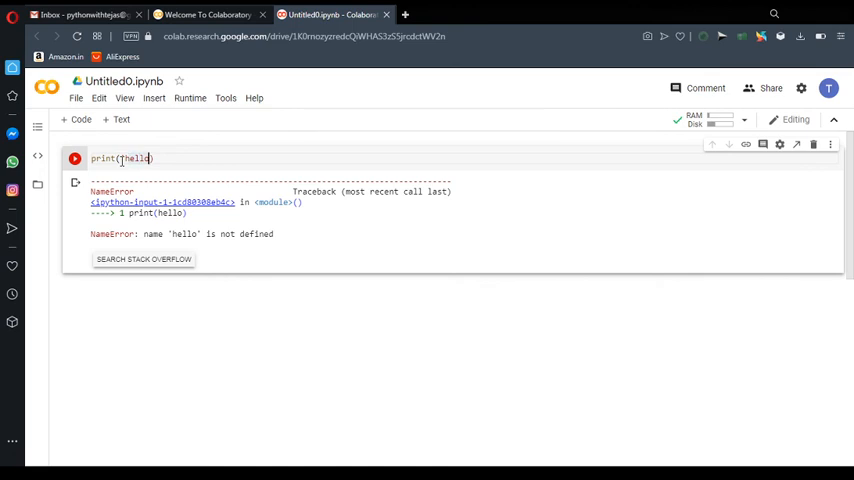
pyautogui.click(76, 158)
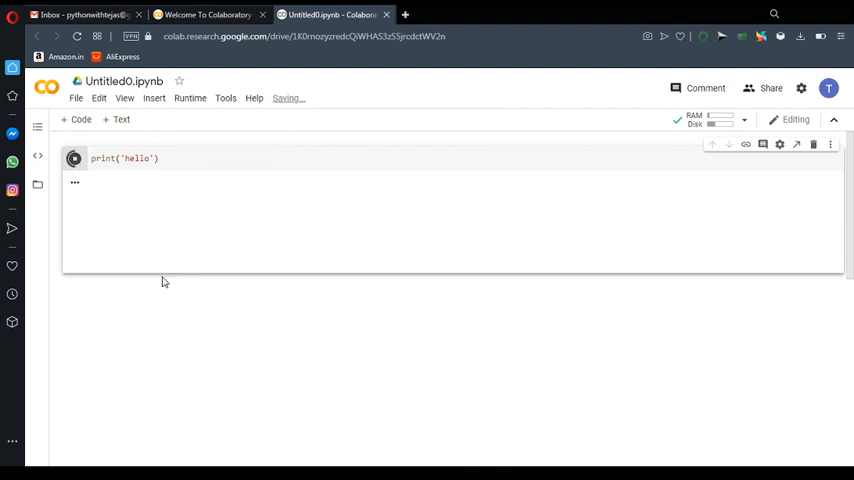
pyautogui.click(74, 158)
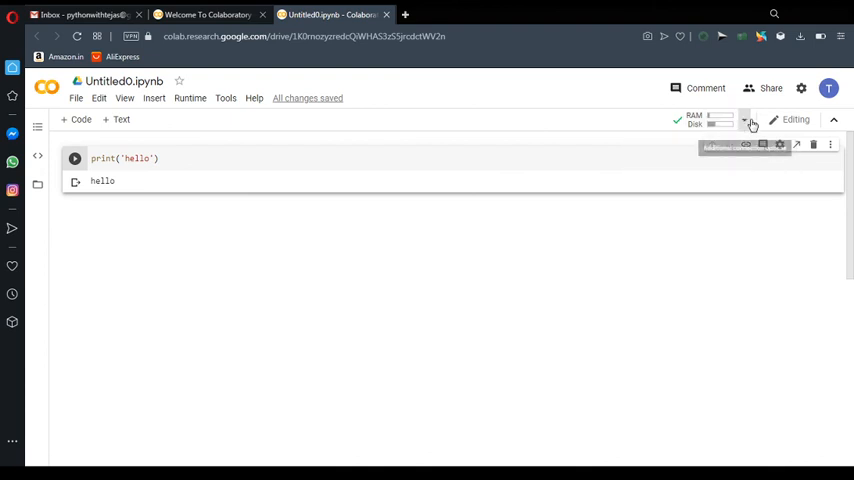
pyautogui.click(744, 120)
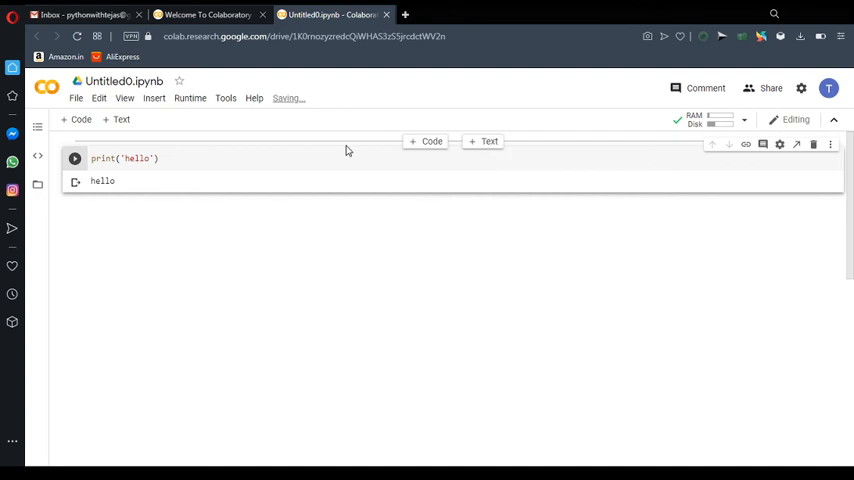
pyautogui.click(98, 98)
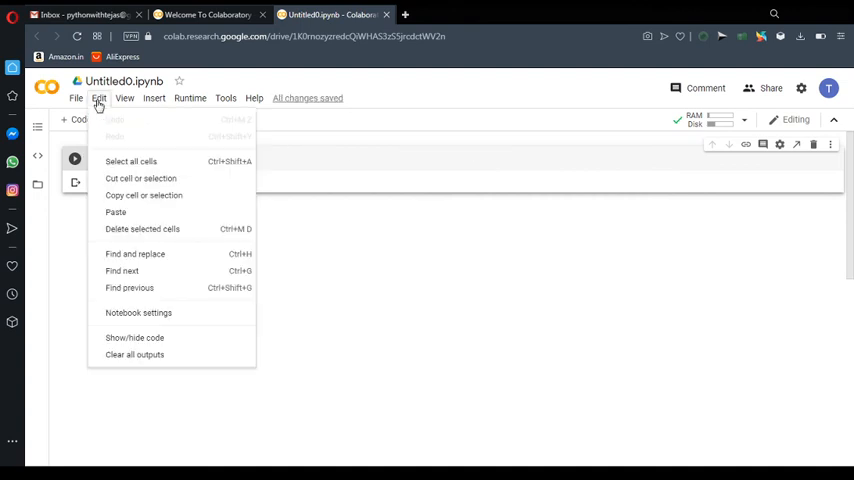
pyautogui.click(124, 98)
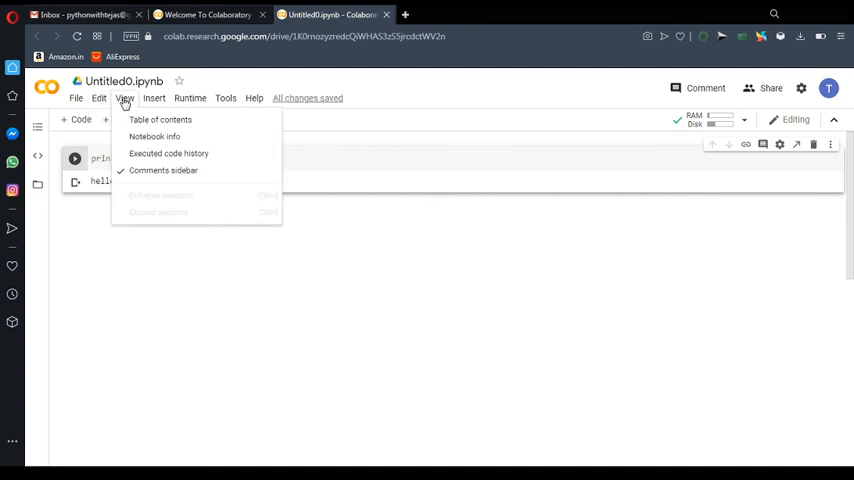
pyautogui.click(154, 98)
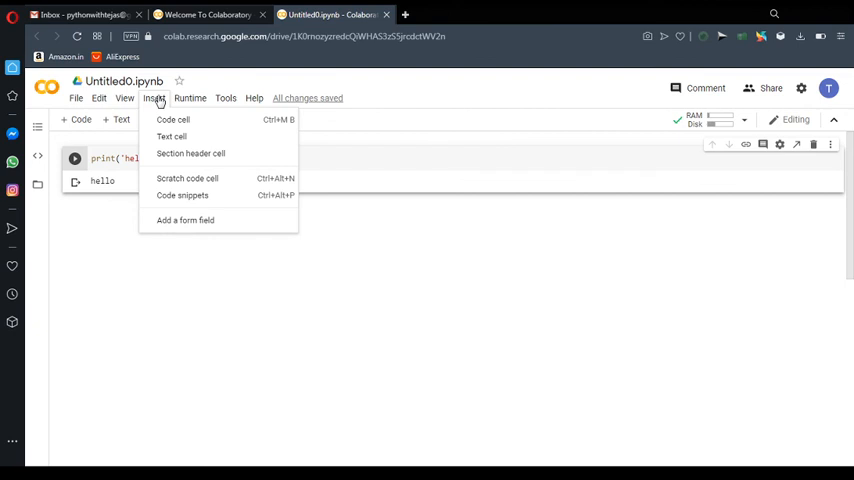
pyautogui.click(76, 98)
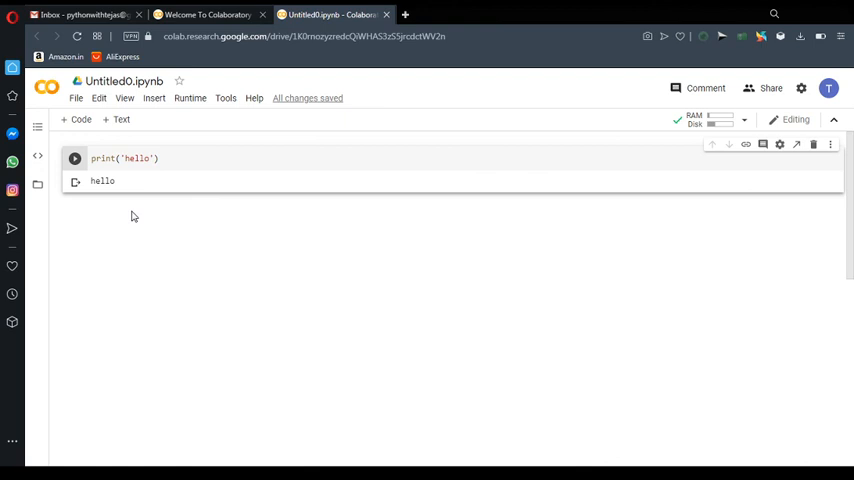
pyautogui.moveTo(252, 404)
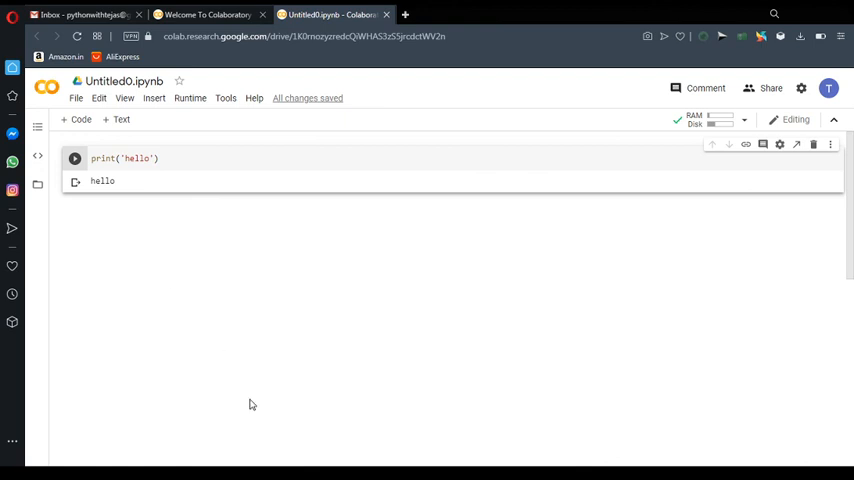